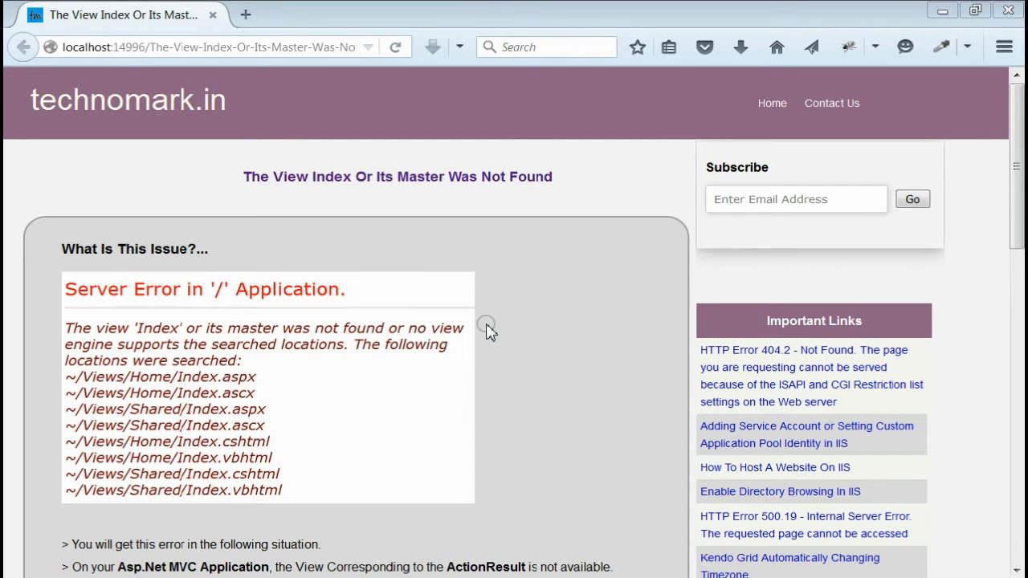
pyautogui.moveTo(410, 193)
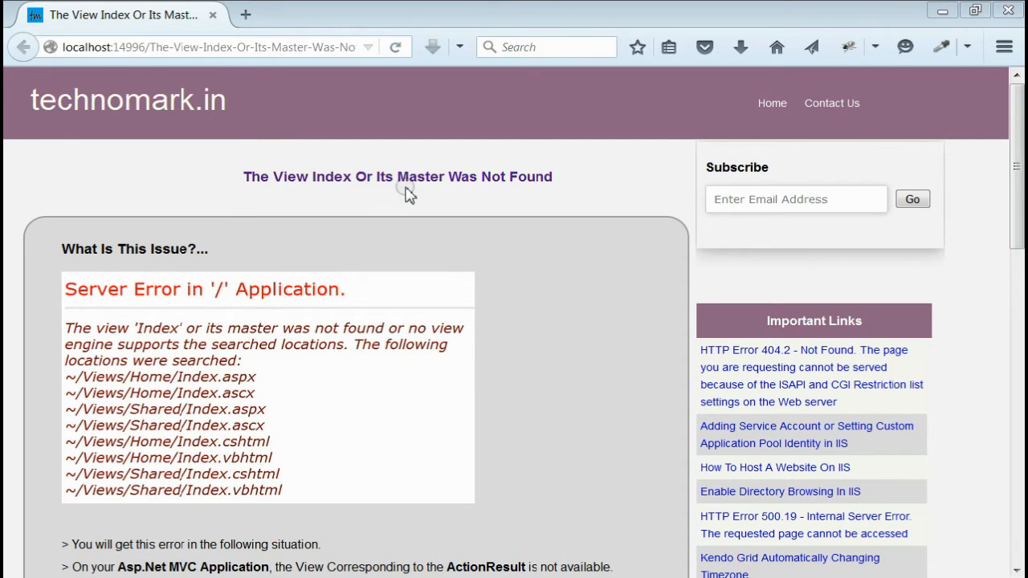
pyautogui.moveTo(447, 201)
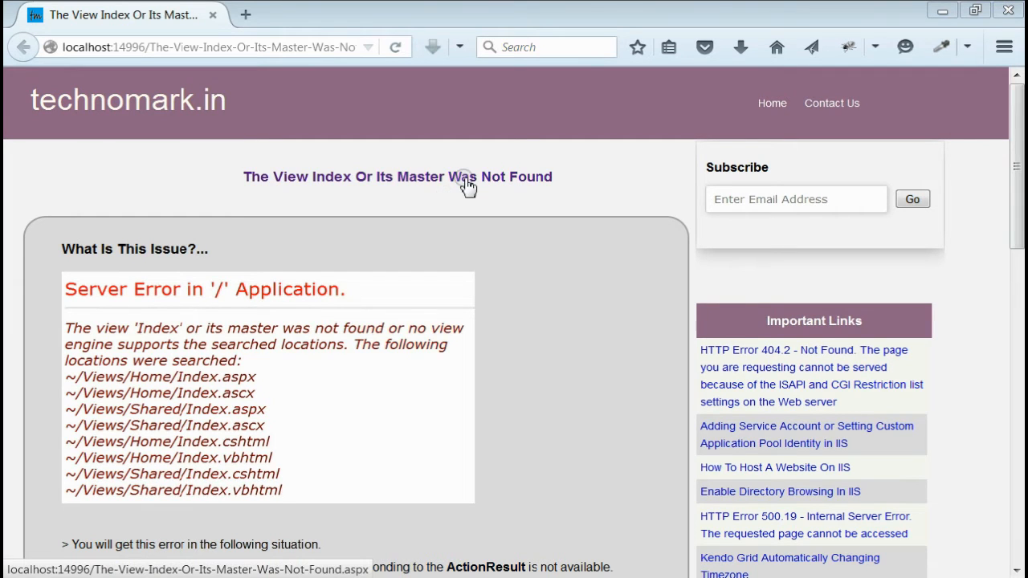
# Step: Scroll through the technomark.in article on the missing Index view error
pyautogui.scroll(-3)
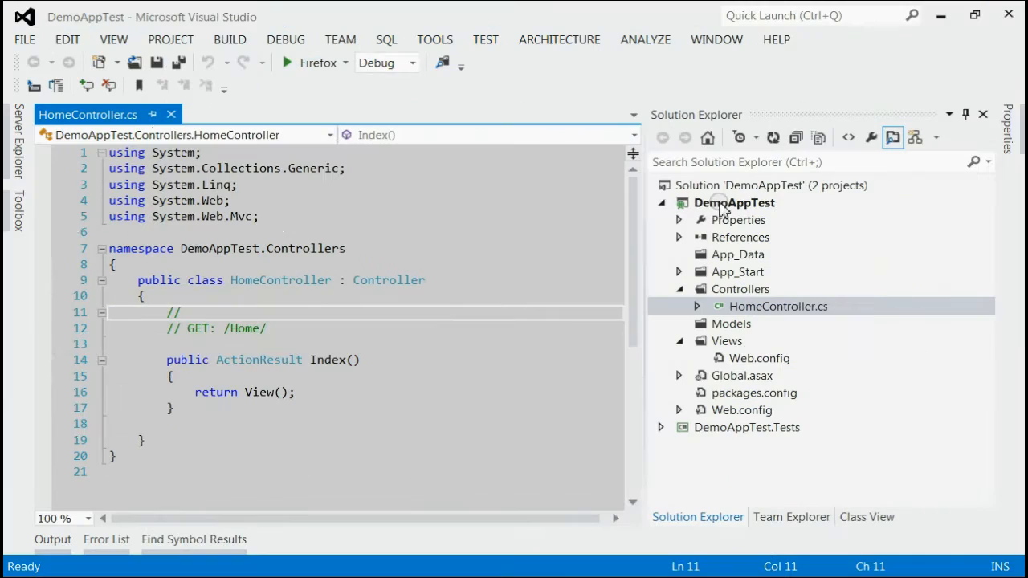
pyautogui.click(734, 202)
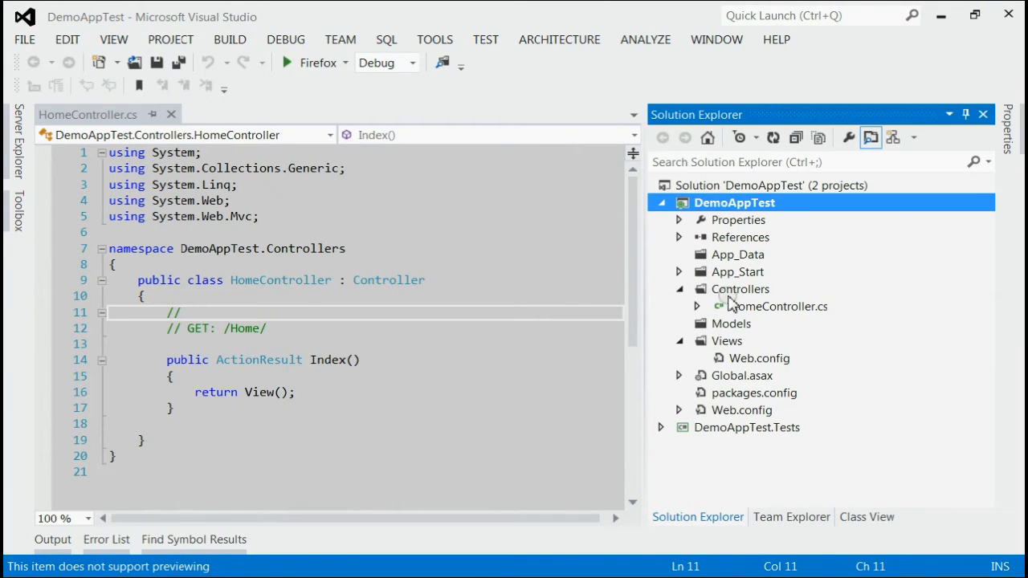
pyautogui.click(777, 305)
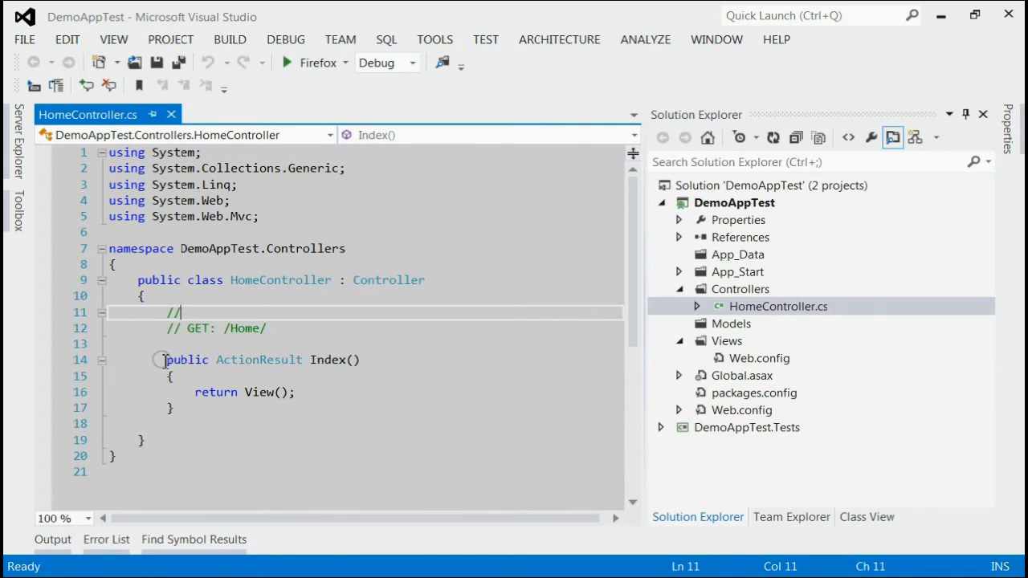
pyautogui.moveTo(162, 360); pyautogui.dragTo(180, 410)
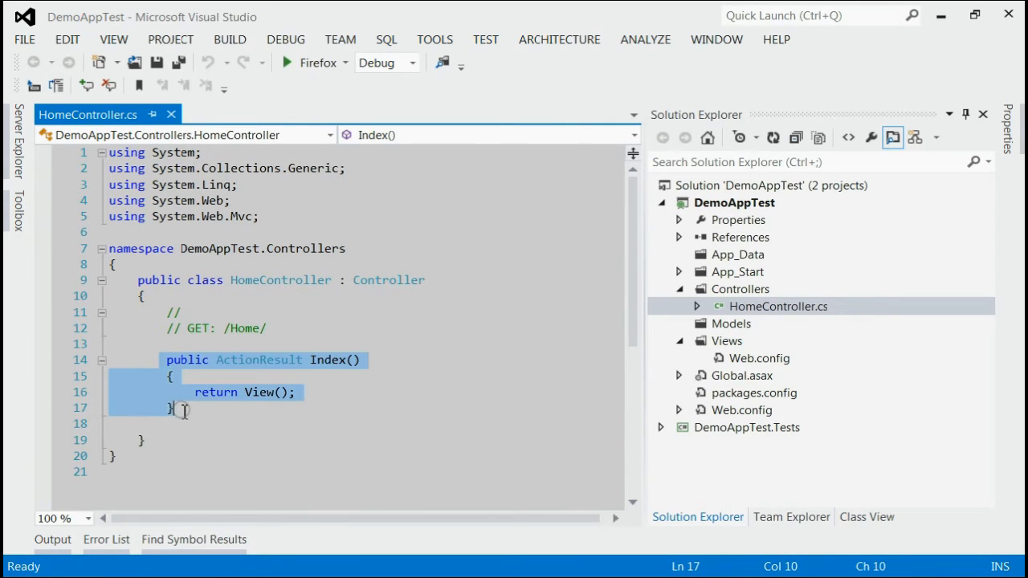
pyautogui.click(329, 369)
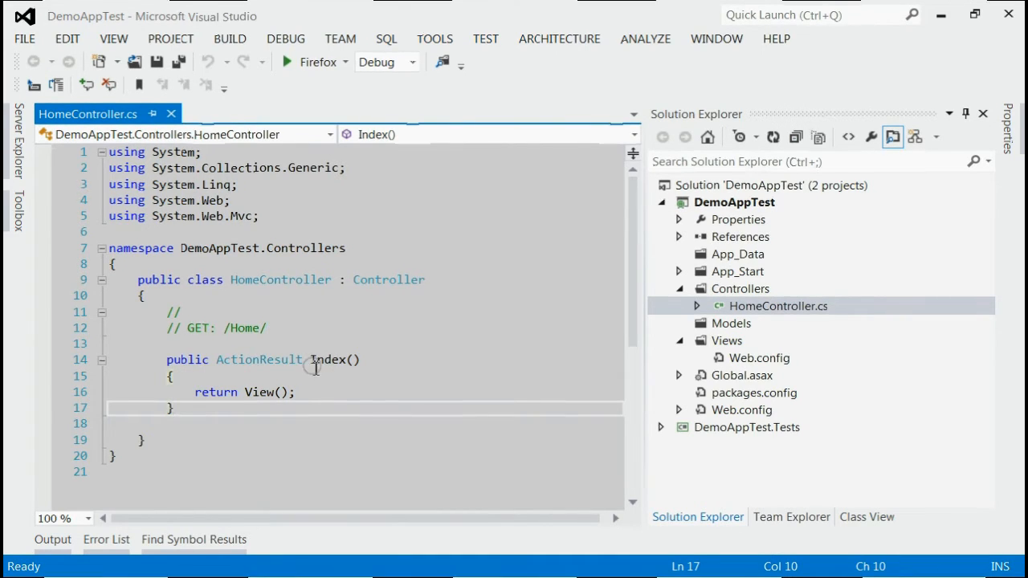
pyautogui.doubleClick(330, 360)
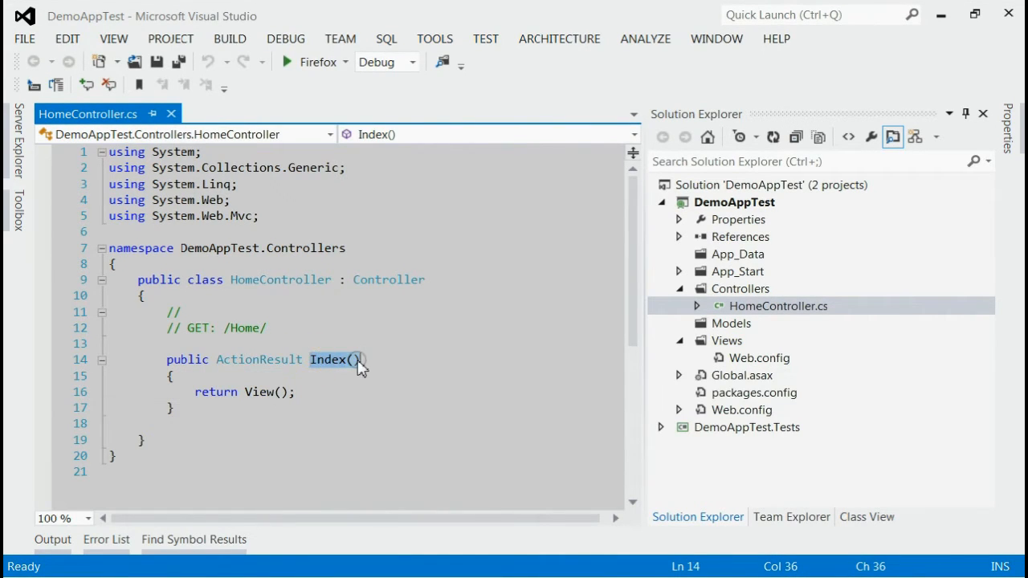
pyautogui.moveTo(315, 398)
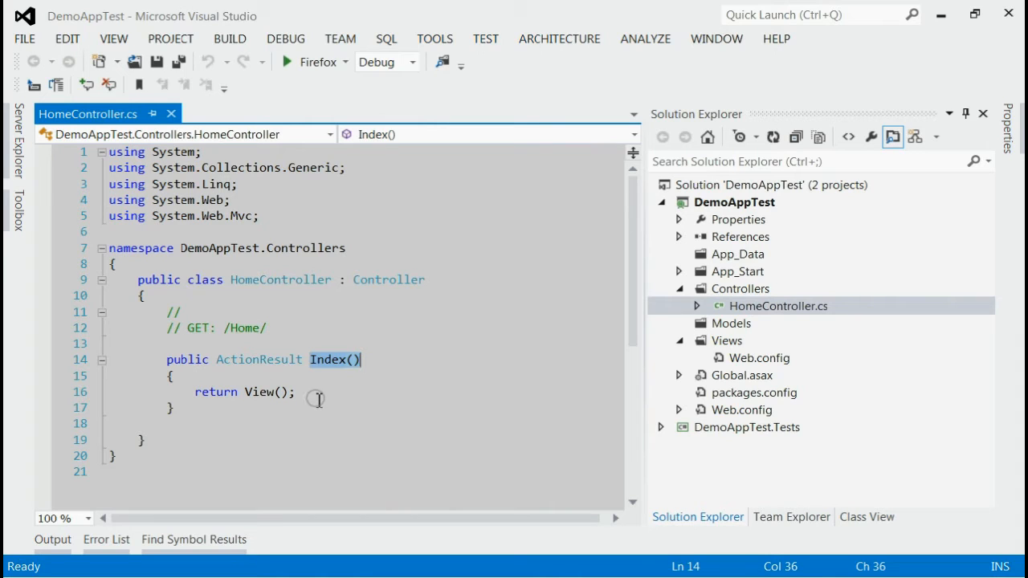
pyautogui.click(244, 392)
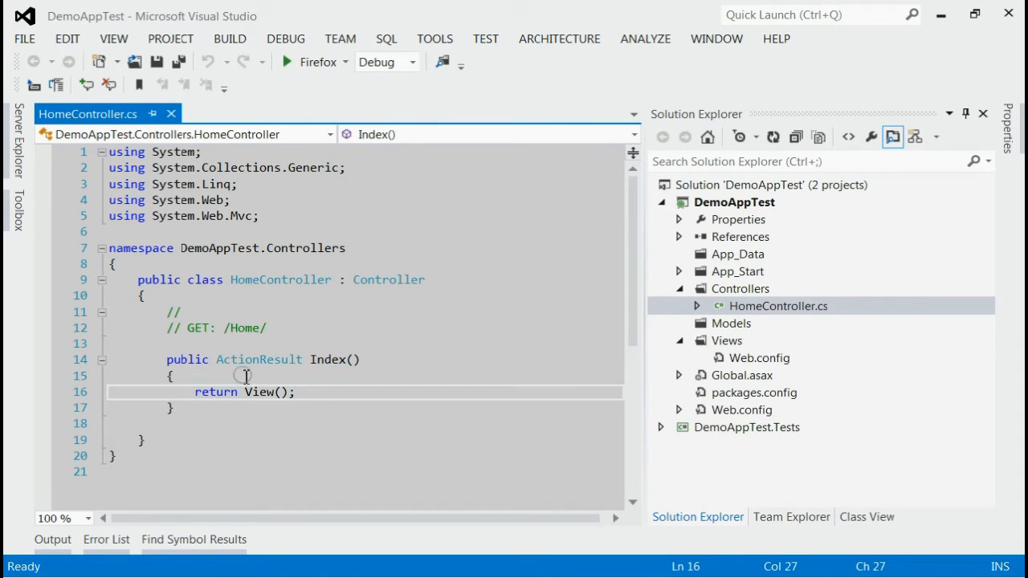
pyautogui.click(726, 341)
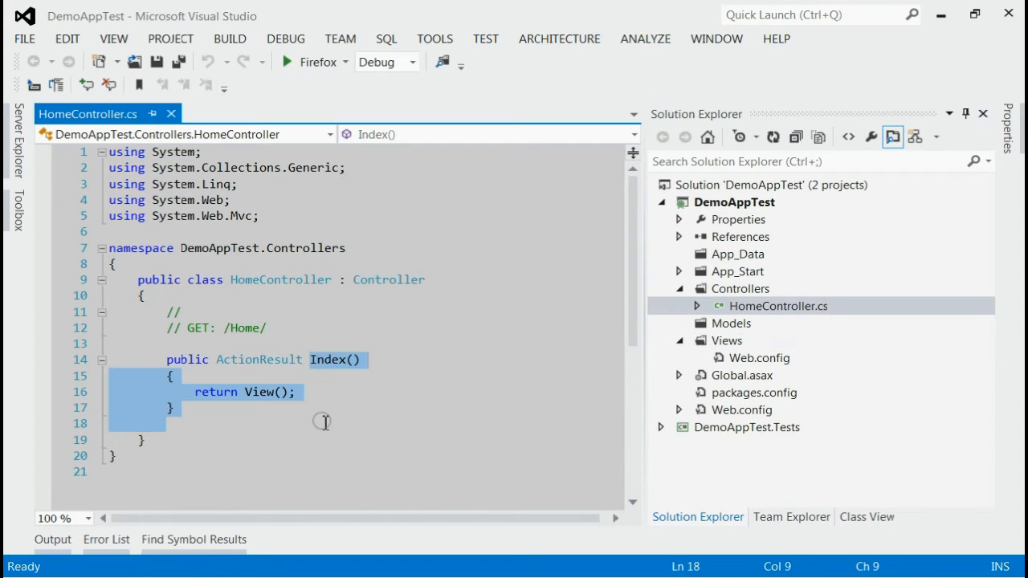
pyautogui.click(322, 424)
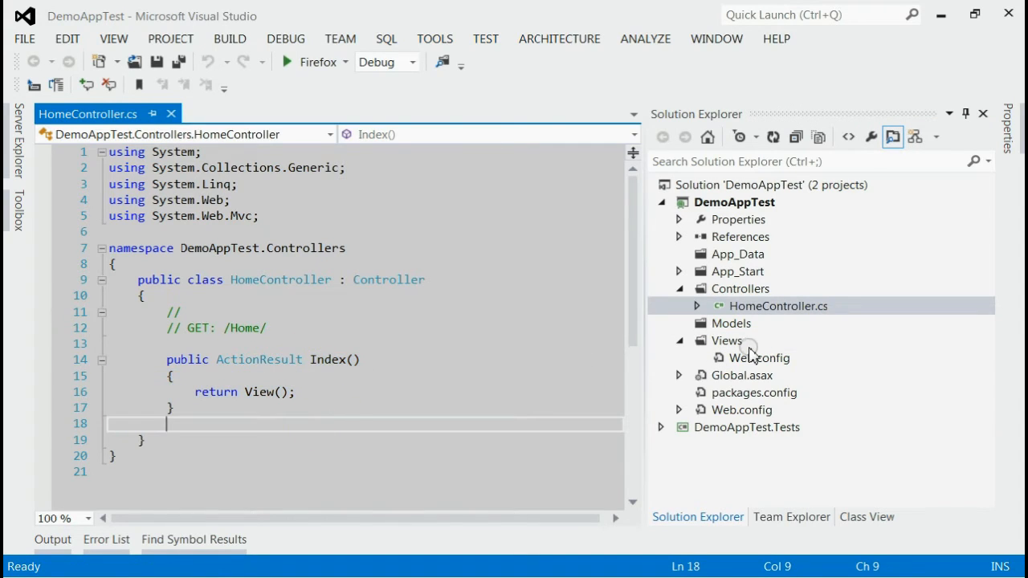
pyautogui.click(726, 341)
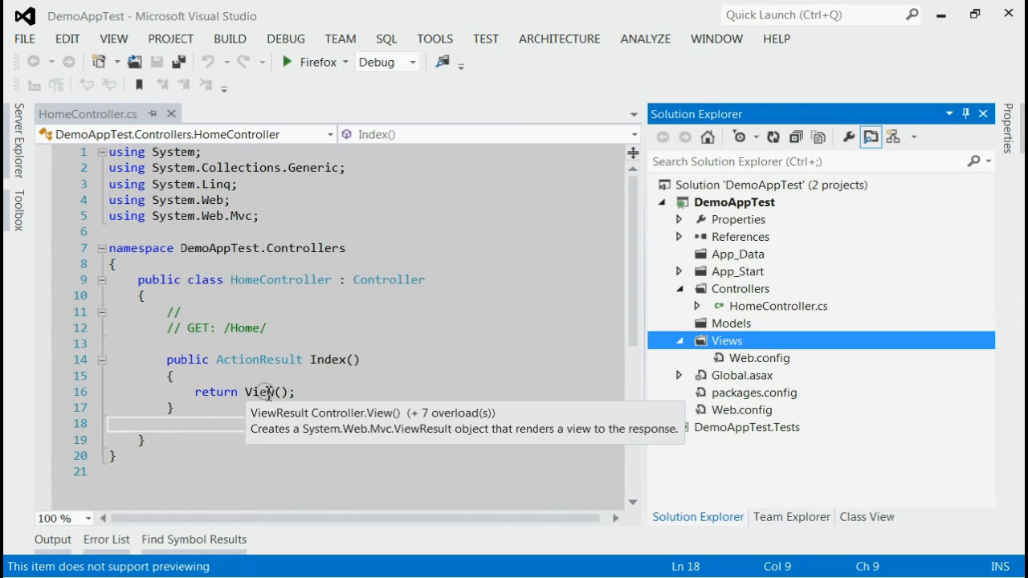
pyautogui.click(286, 61)
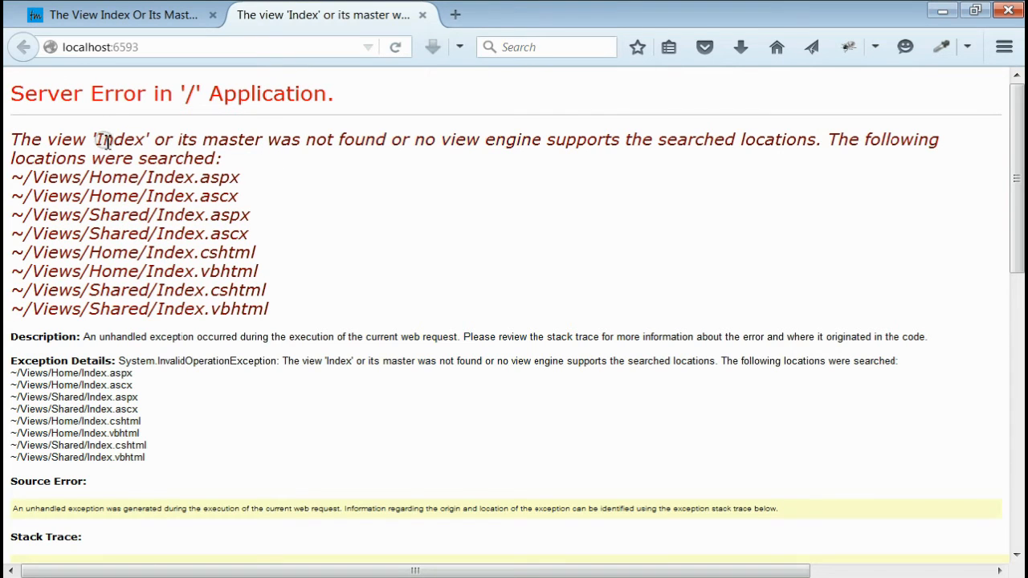
pyautogui.moveTo(393, 147)
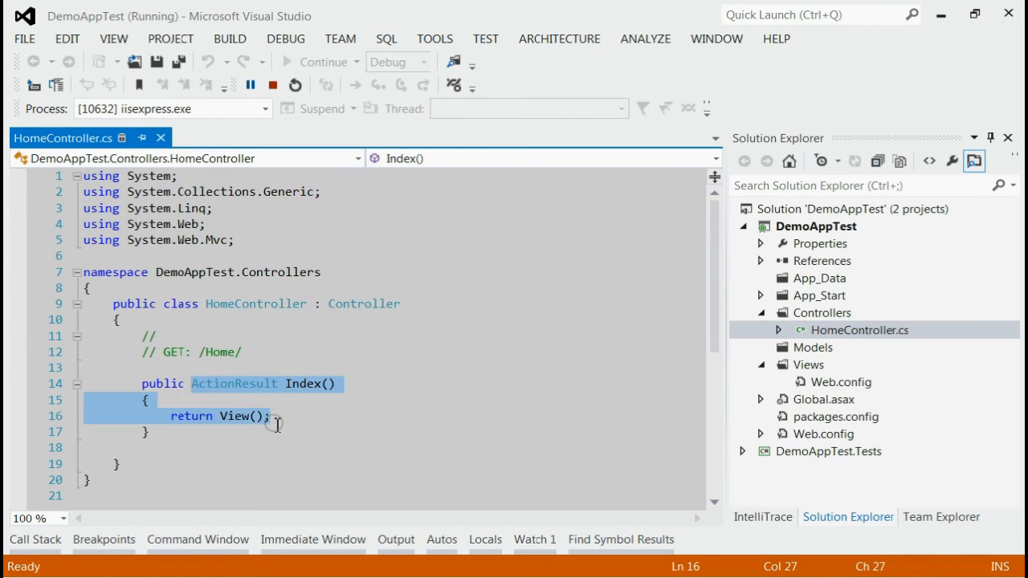
pyautogui.moveTo(277, 424)
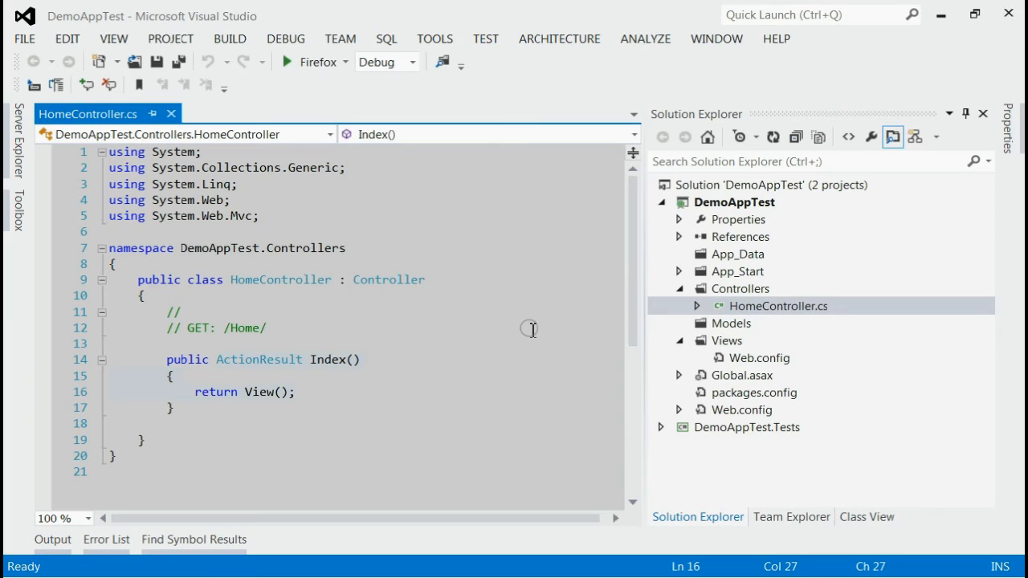
pyautogui.moveTo(337, 370)
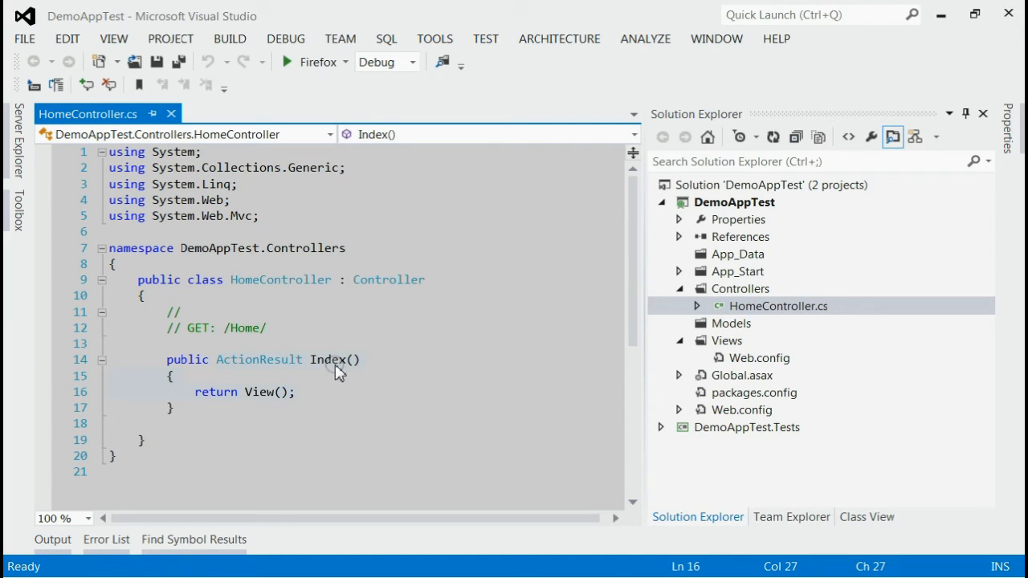
# Step: Bring up the Add View dialog for the Index action in HomeController
pyautogui.click(334, 360)
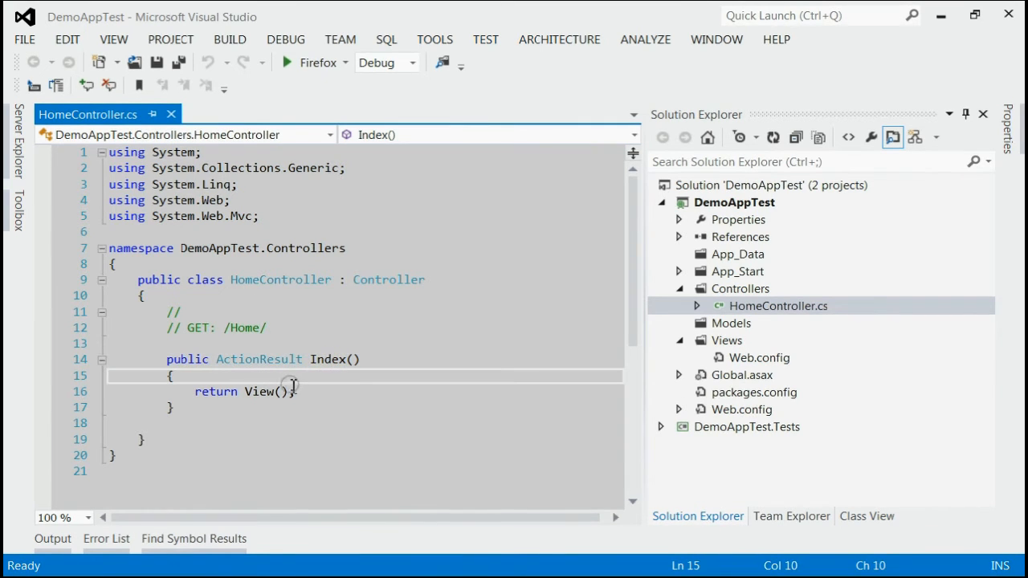
pyautogui.rightClick(286, 392)
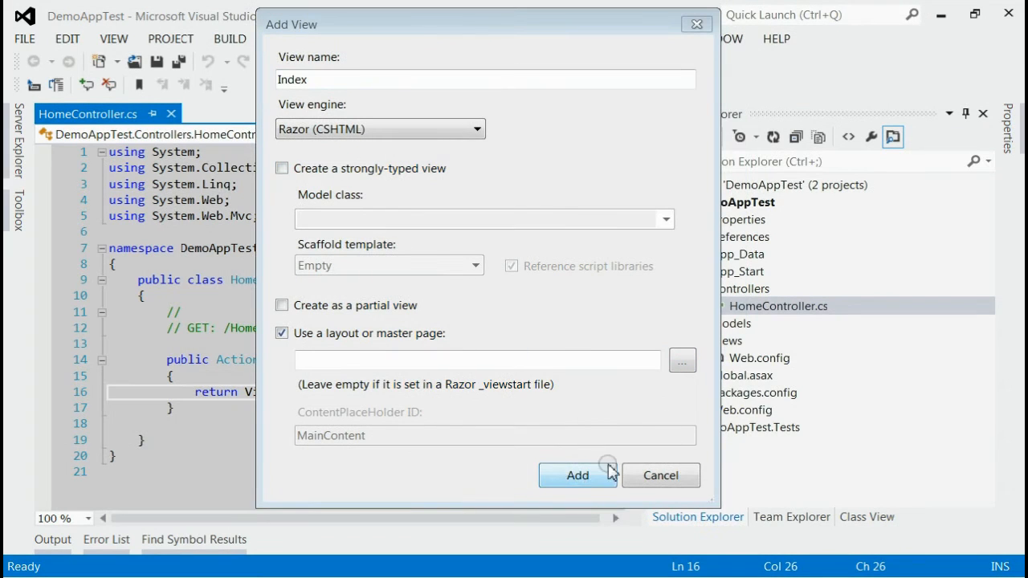
pyautogui.moveTo(498, 332)
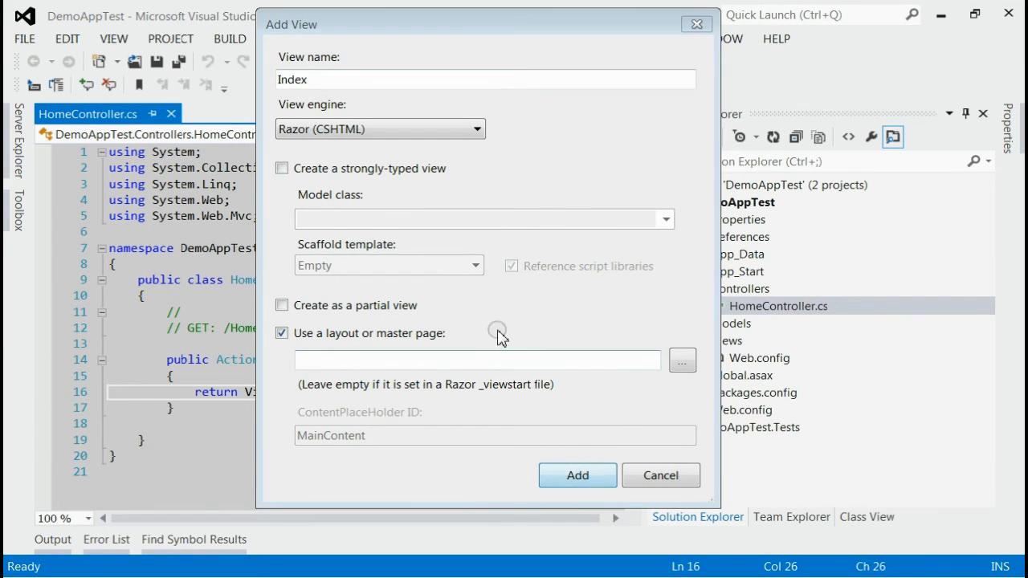
pyautogui.moveTo(579, 475)
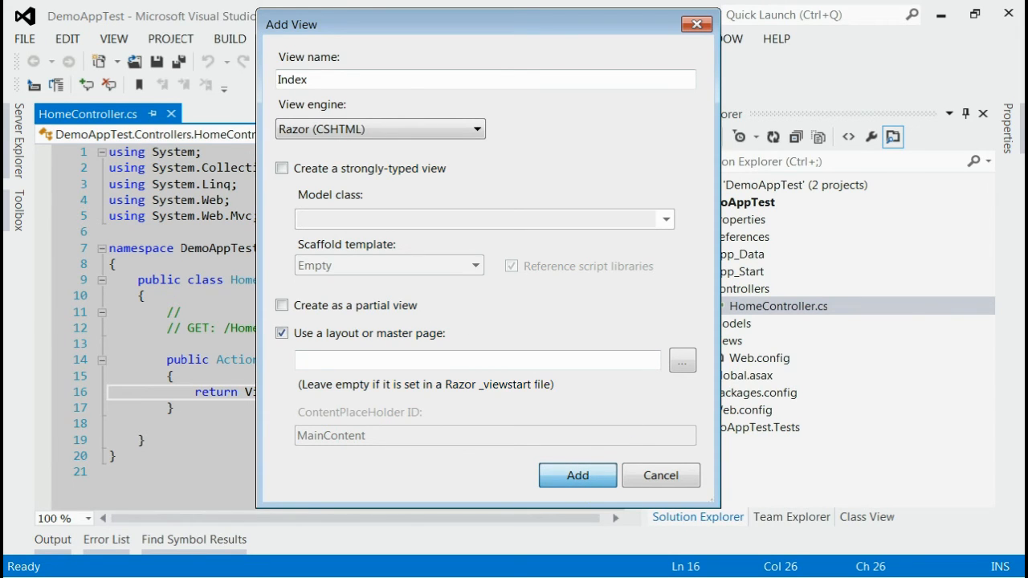
# Step: Create the Razor Index view, adding Views/Home/Index.cshtml with an Index heading
pyautogui.click(575, 475)
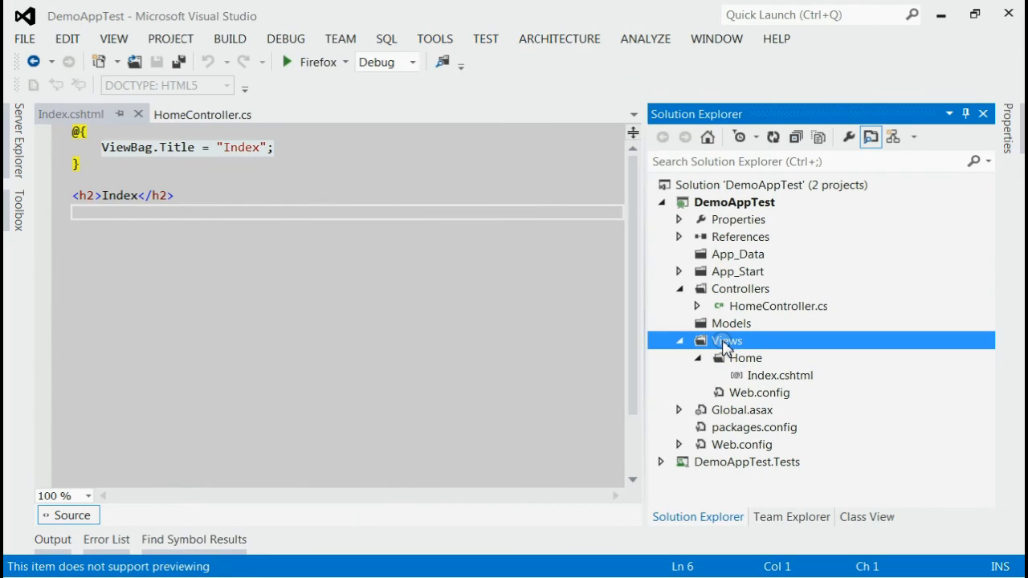
pyautogui.click(745, 357)
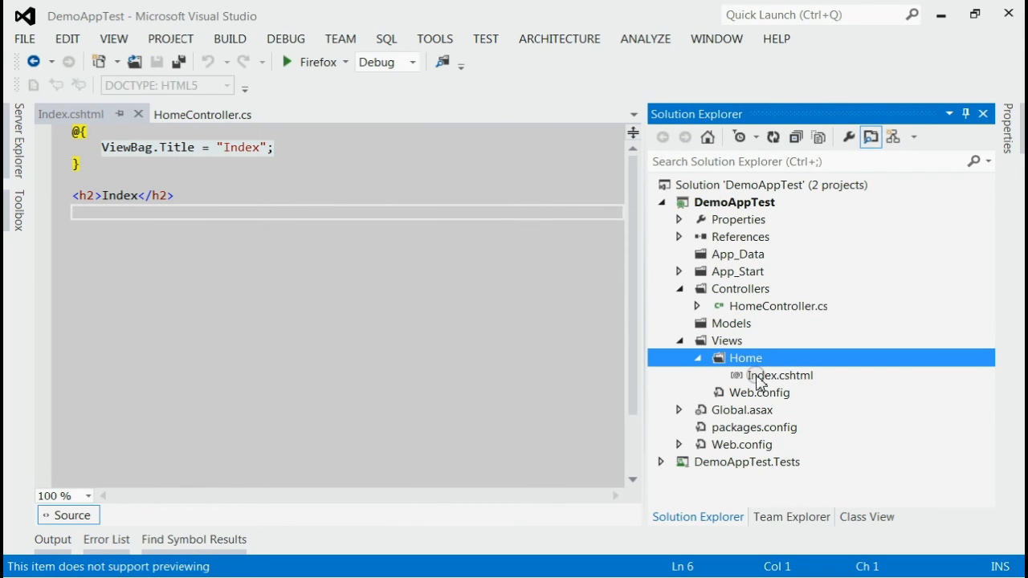
pyautogui.click(781, 376)
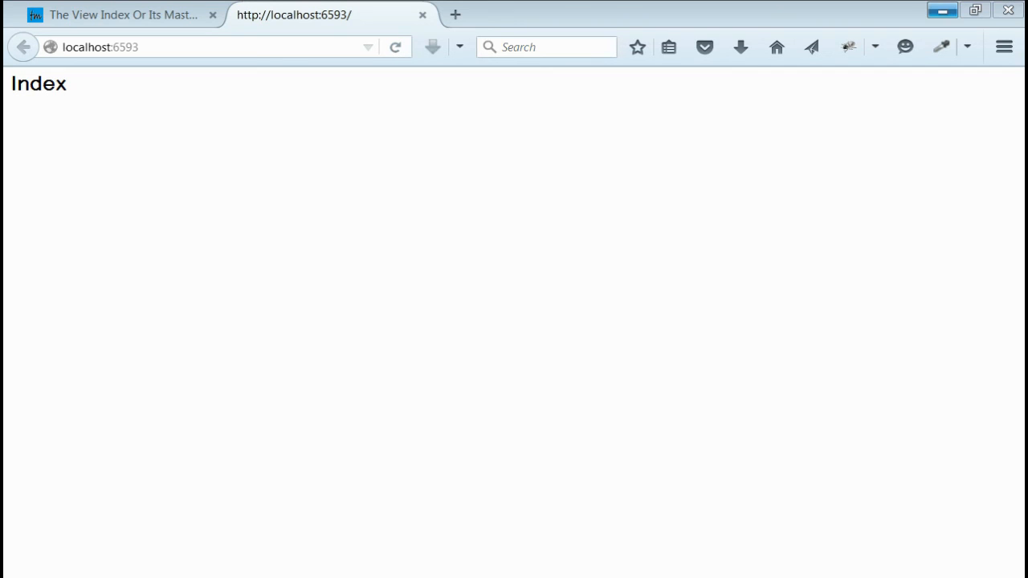
pyautogui.moveTo(13, 88)
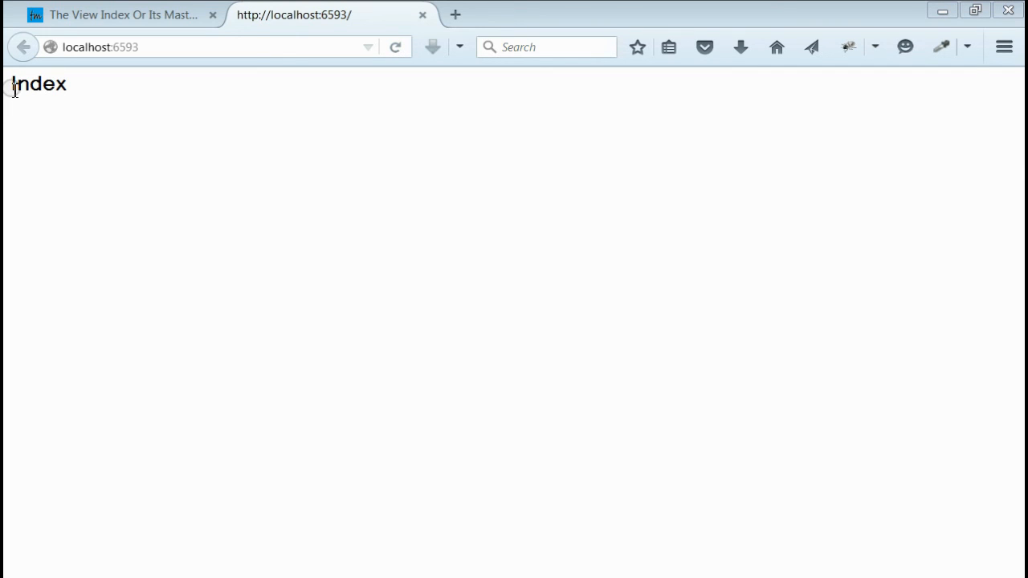
pyautogui.moveTo(152, 14)
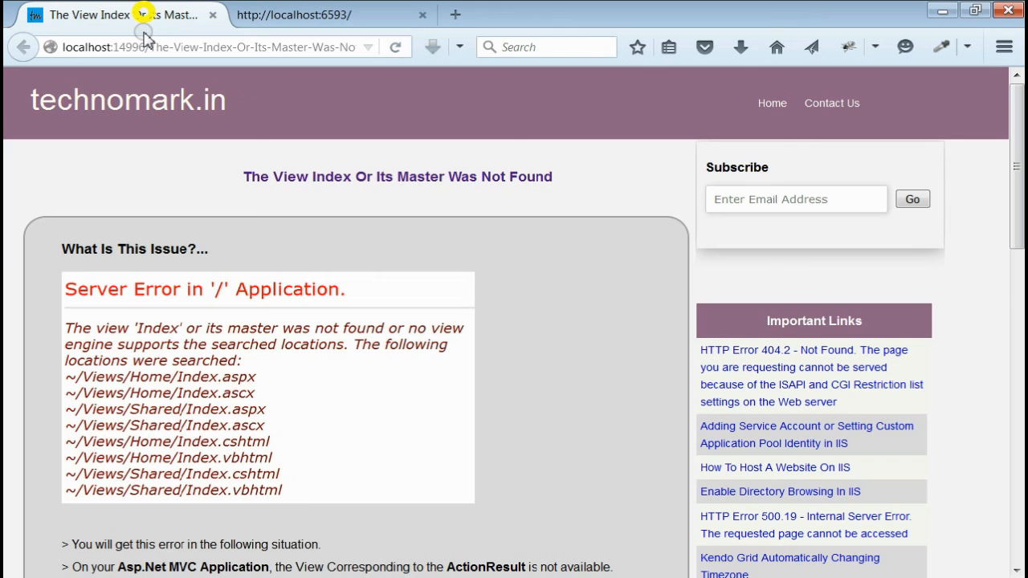
pyautogui.moveTo(129, 113)
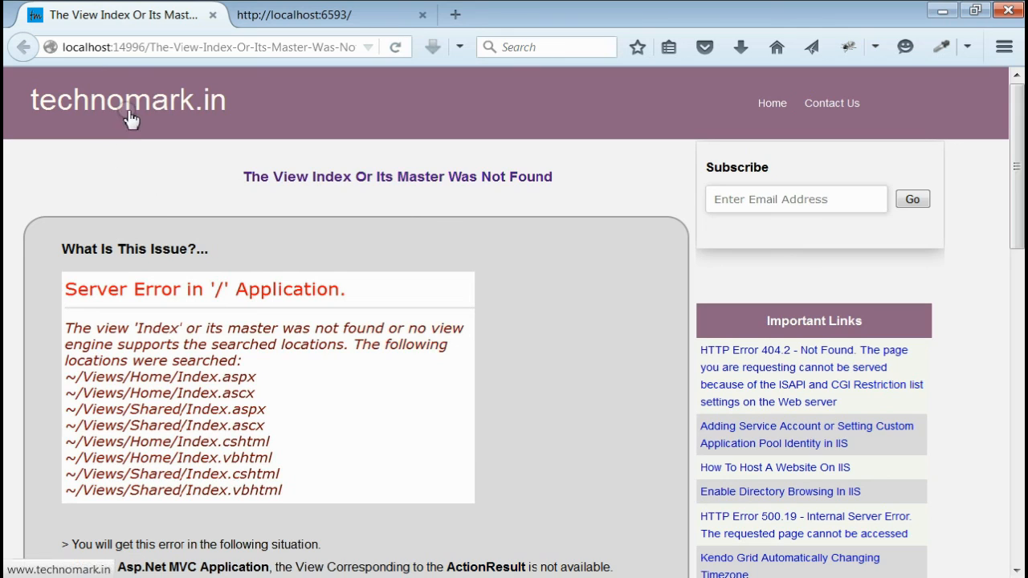